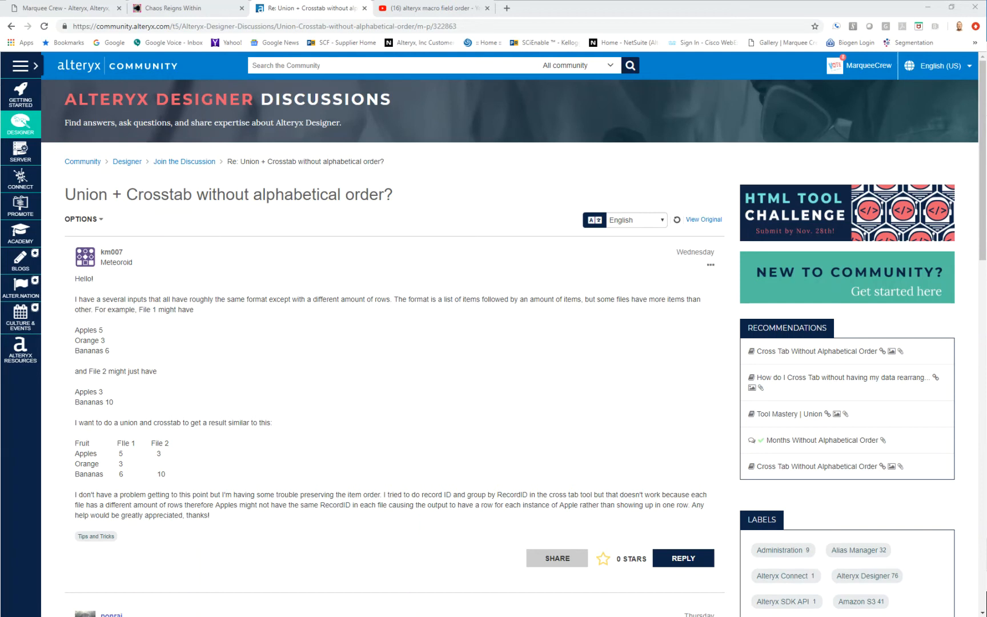
- Show the YouTube results for 'alteryx macro field order' videos
scroll(down, 3)
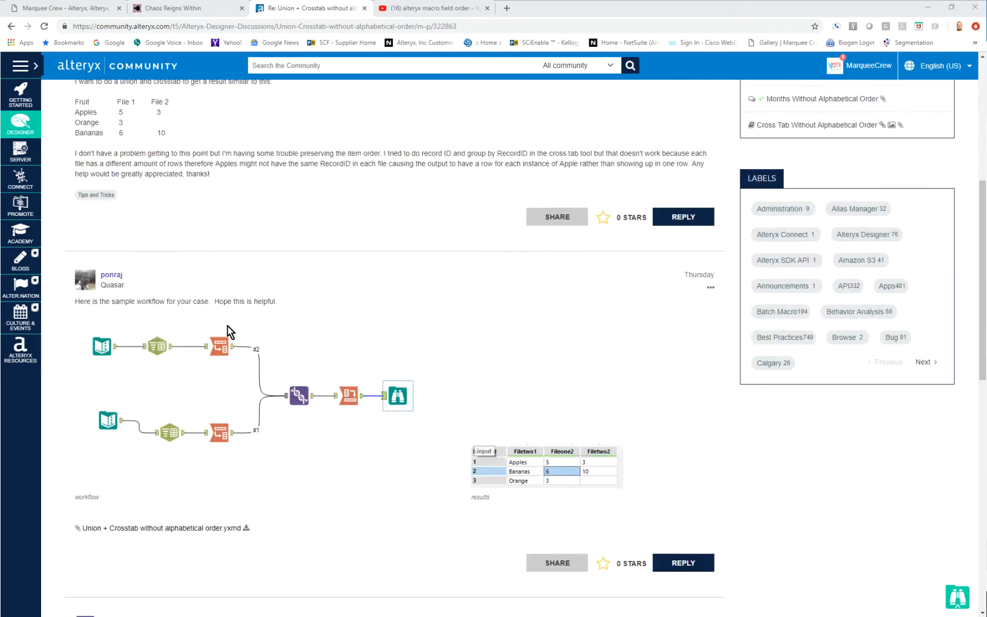
scroll(down, 3)
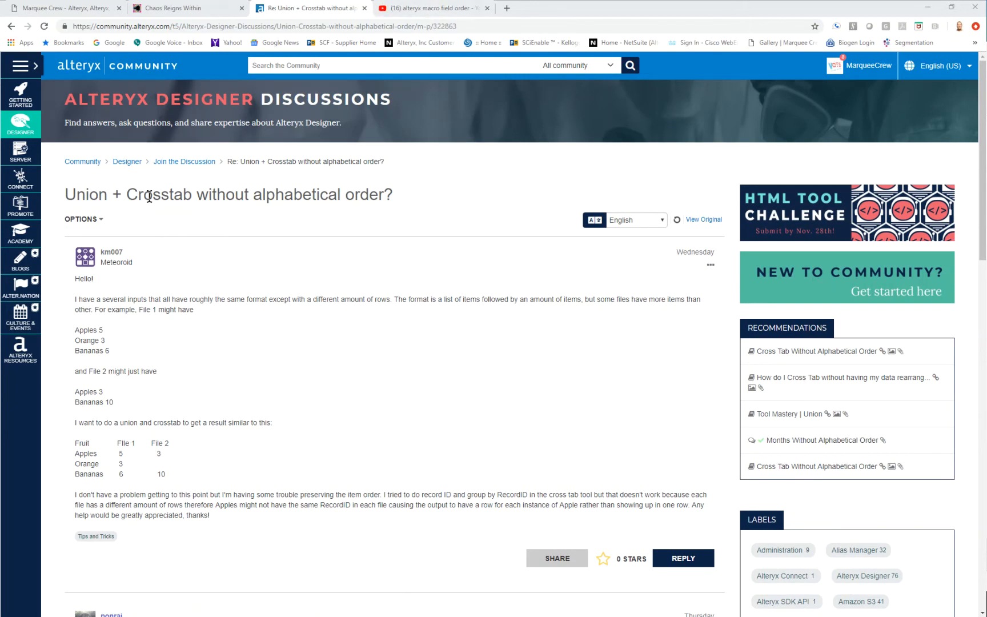
mouse_move(109, 348)
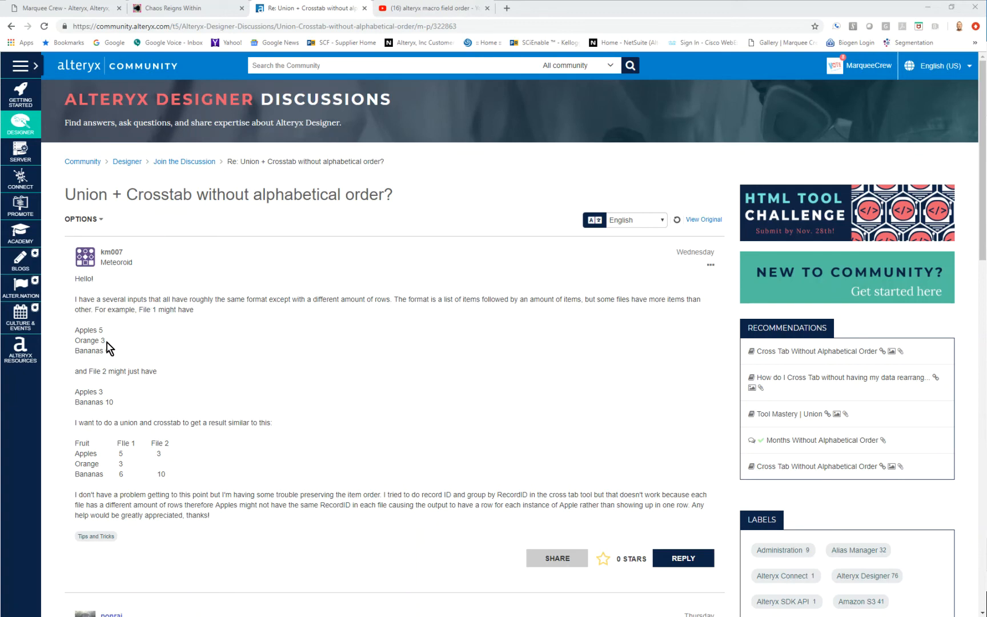
mouse_move(300, 271)
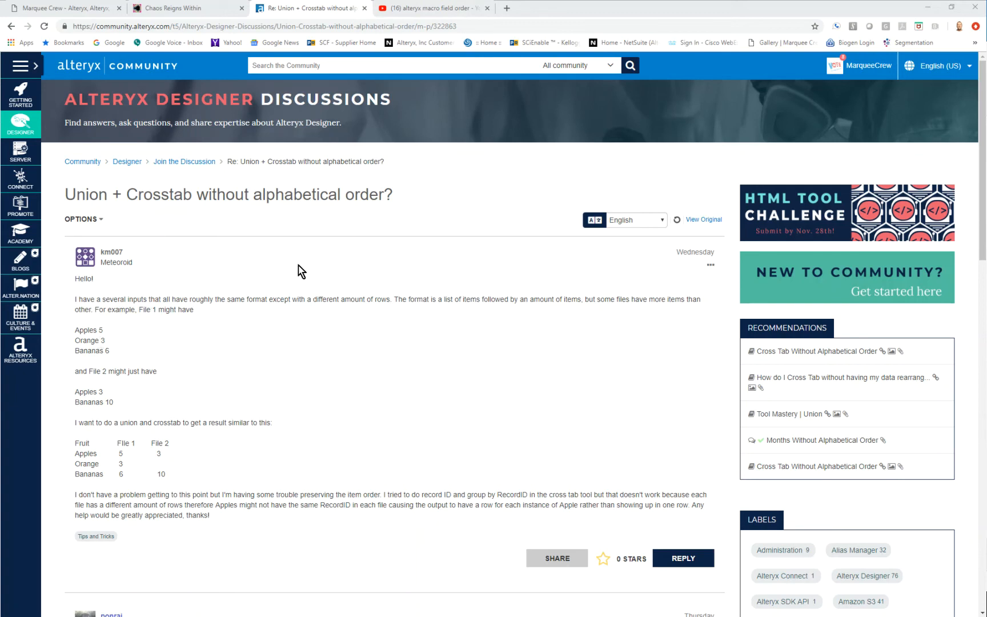
mouse_move(466, 7)
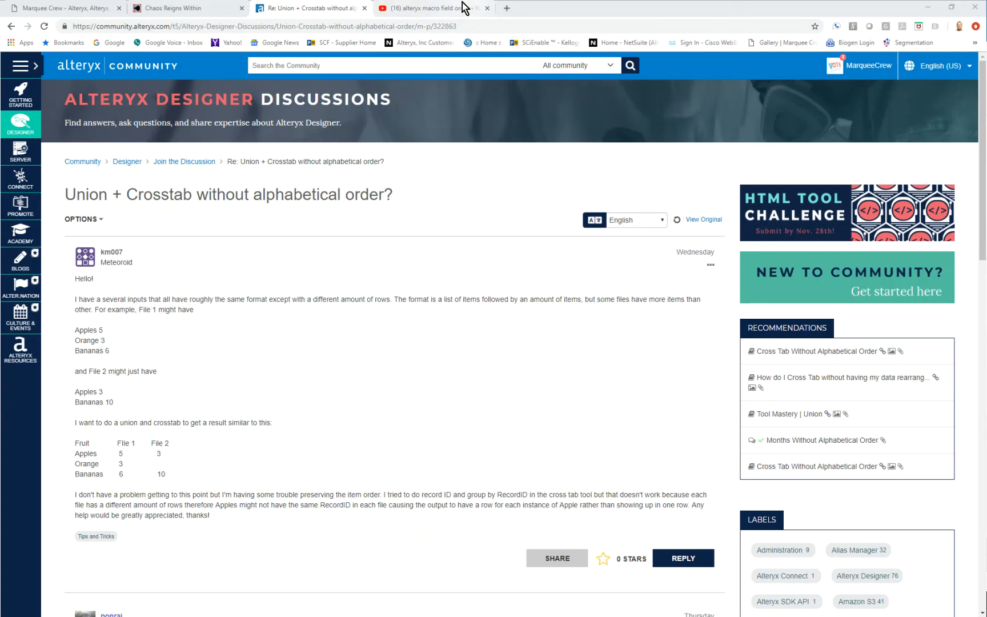
click(438, 8)
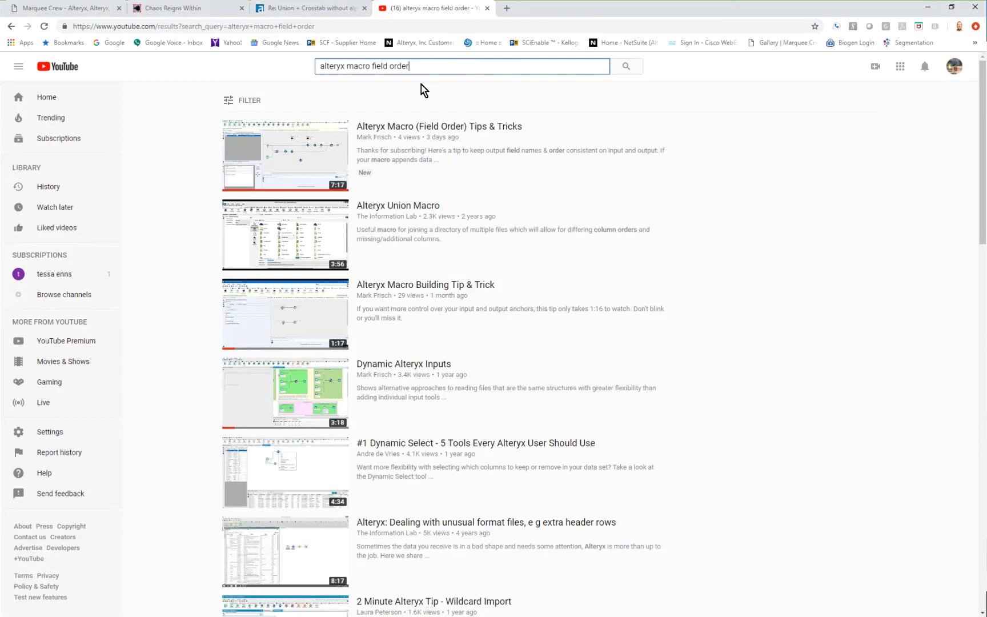
mouse_move(372, 133)
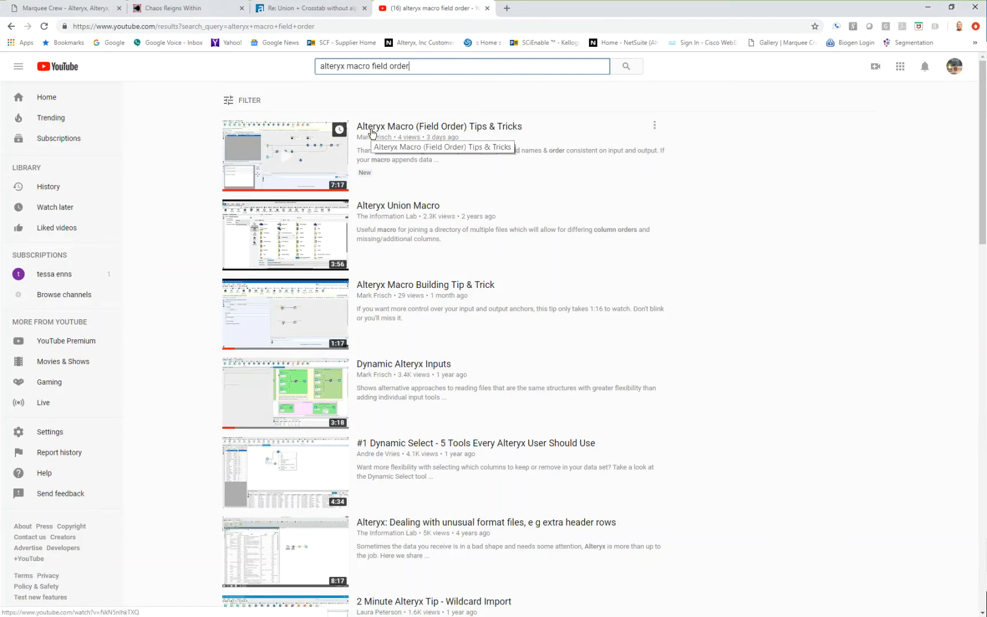
mouse_move(426, 132)
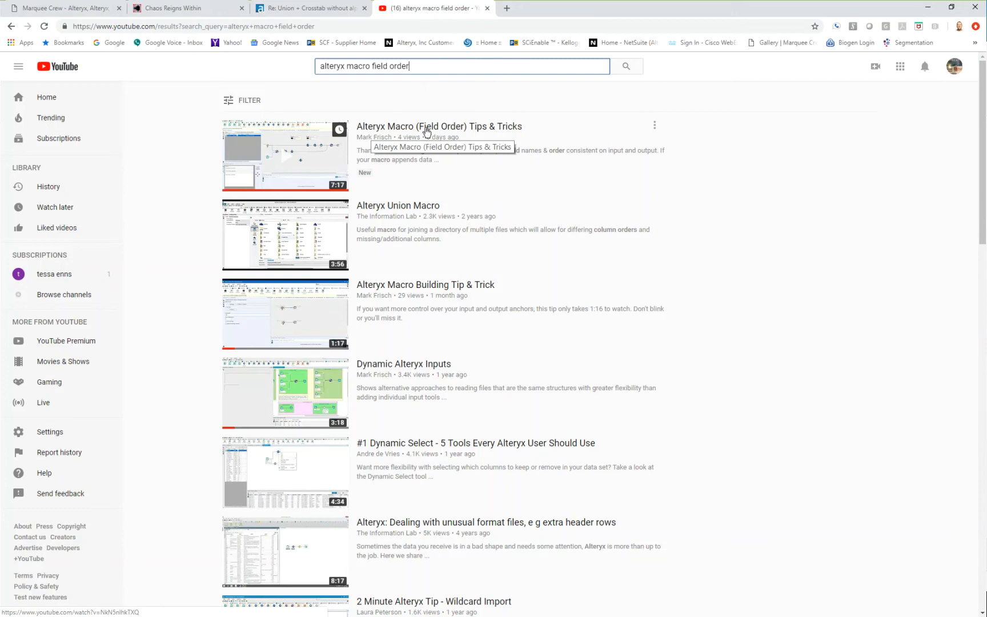
- Switch back to the 'Union + Crosstab without alphabetical order' forum thread
click(313, 8)
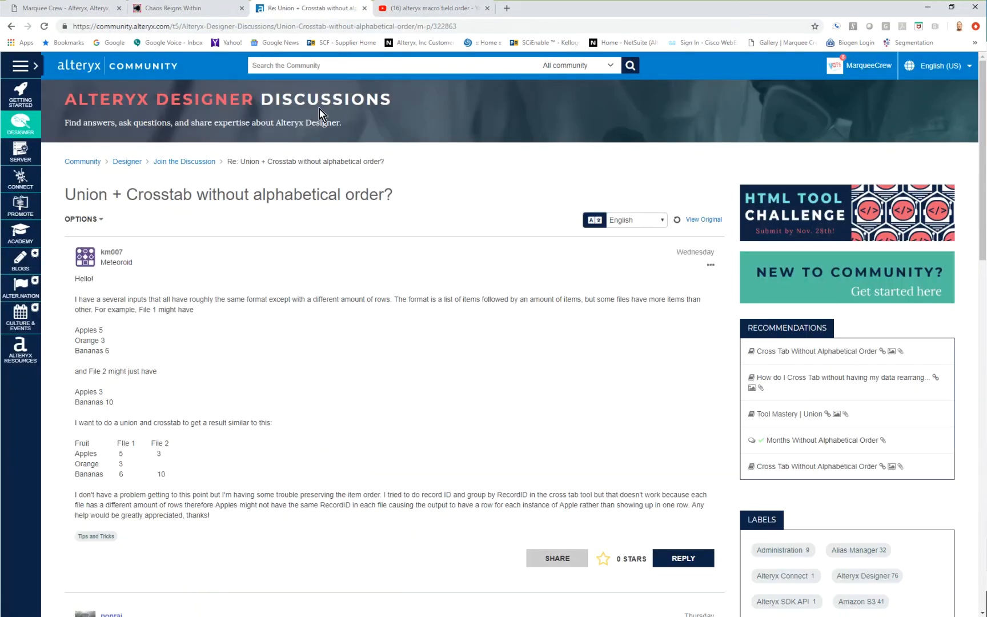
mouse_move(288, 260)
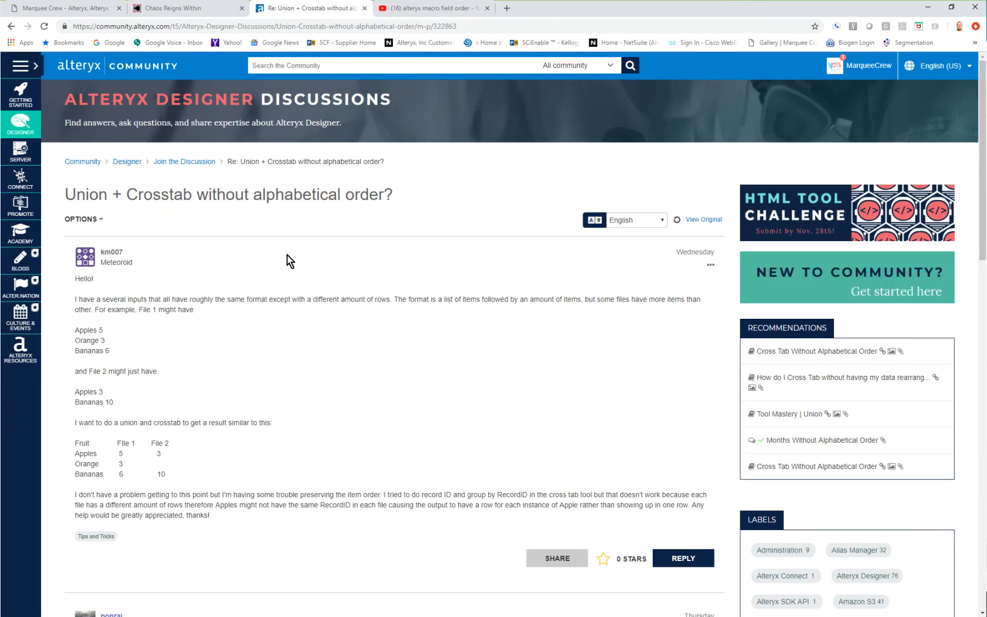
mouse_move(924, 7)
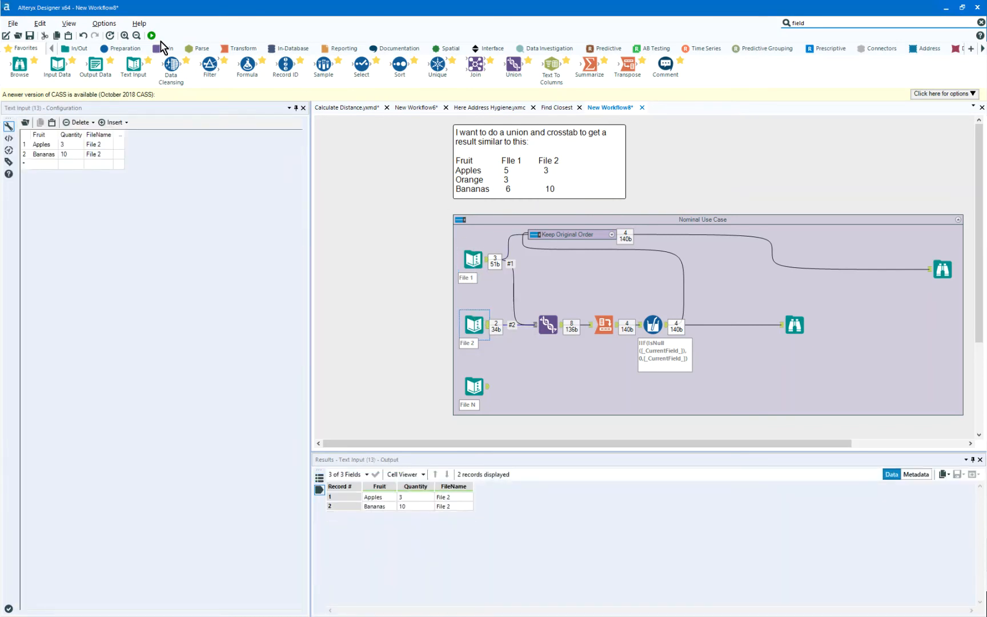
- Run the workflow and view the Cross Tab output: Apples, Bananas, Oranges
click(153, 36)
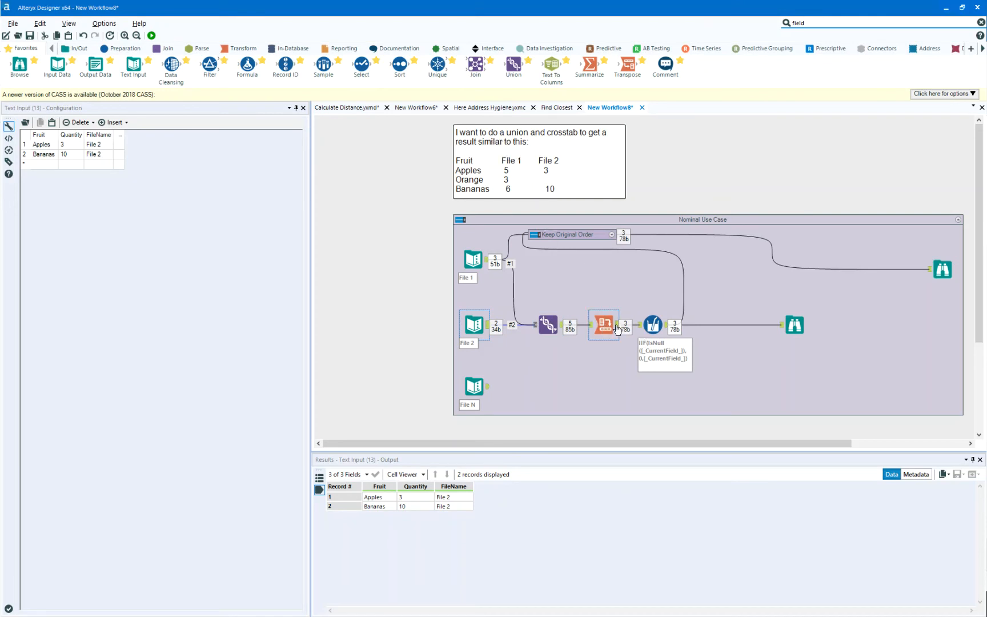
click(603, 325)
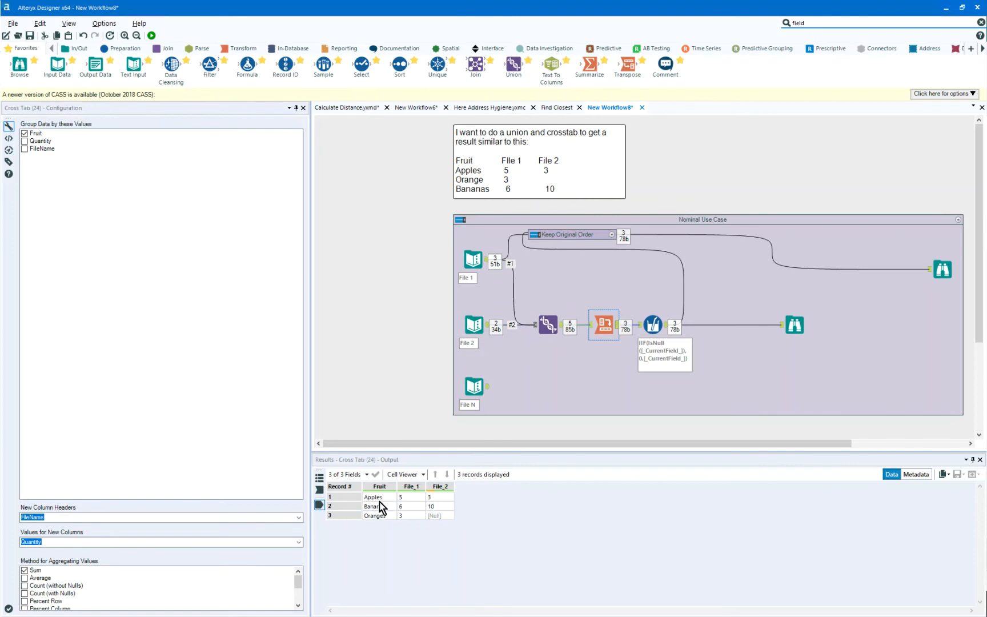
mouse_move(383, 512)
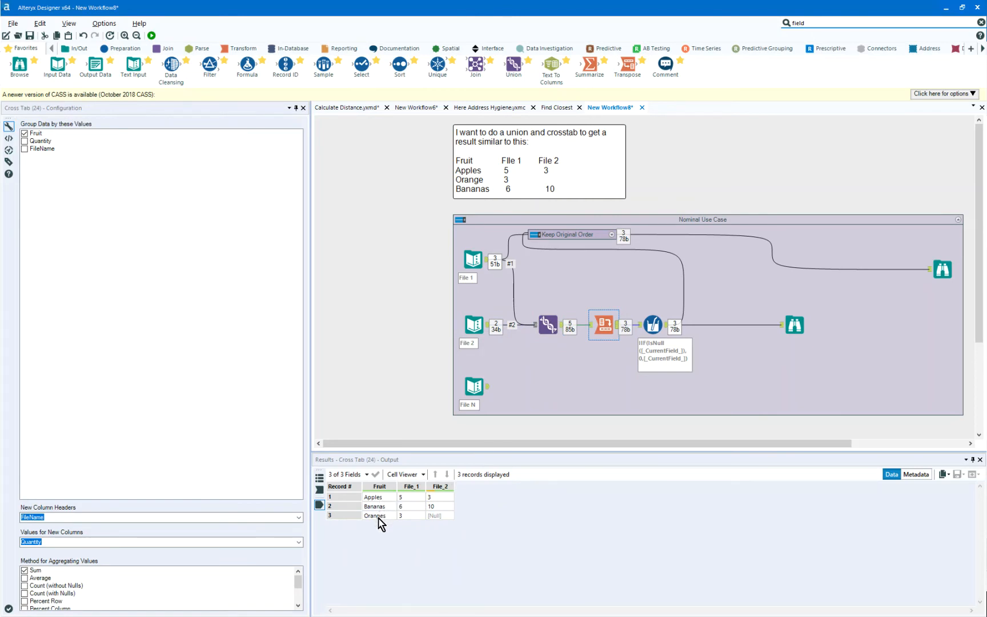
mouse_move(474, 183)
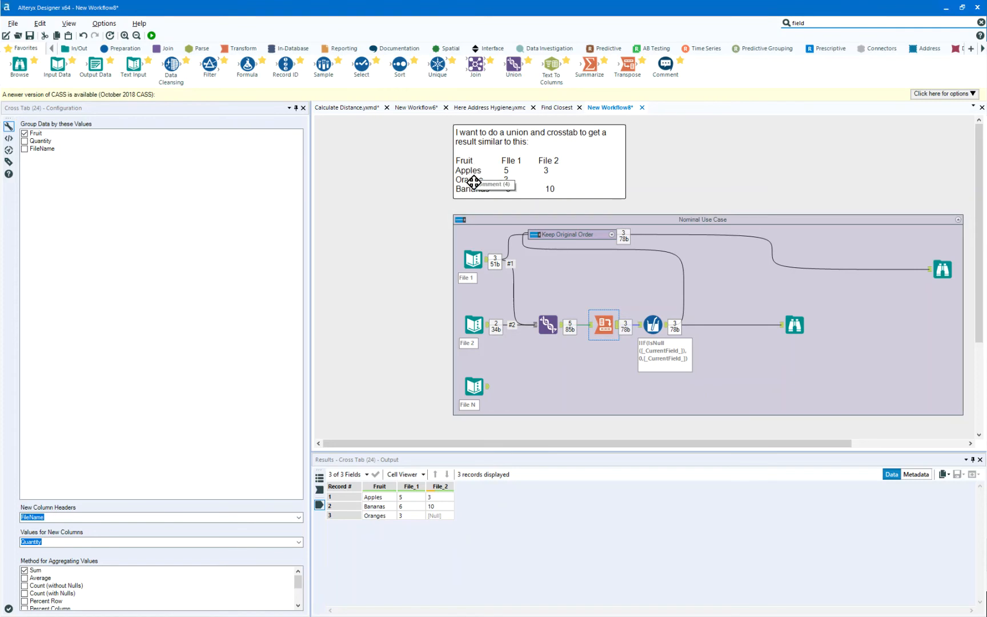
mouse_move(472, 198)
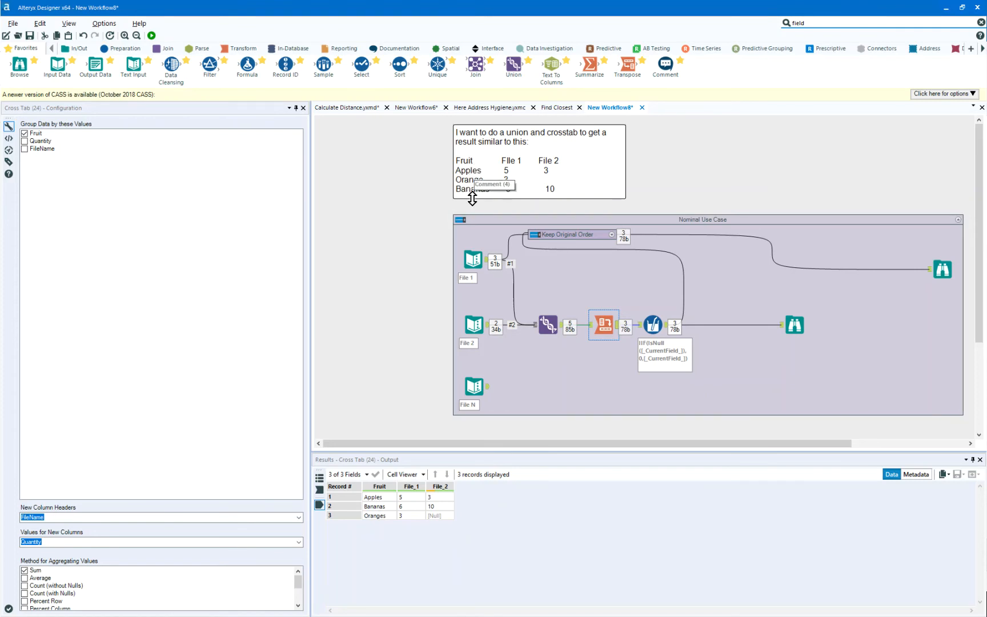
mouse_move(654, 323)
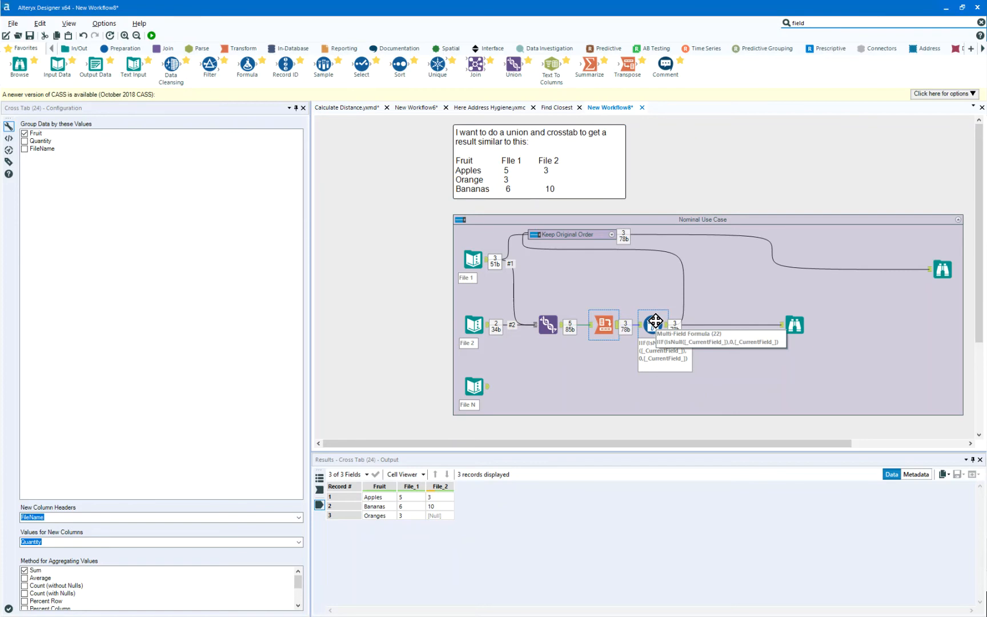
- Check the Multi-Field Formula output showing Oranges' missing File_2 as 0
click(653, 323)
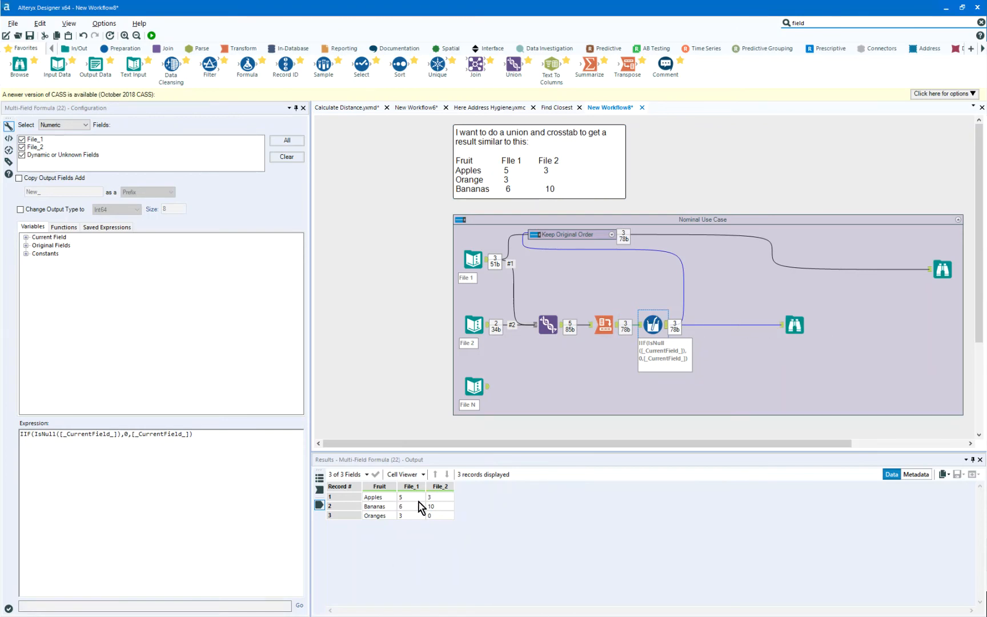
mouse_move(617, 232)
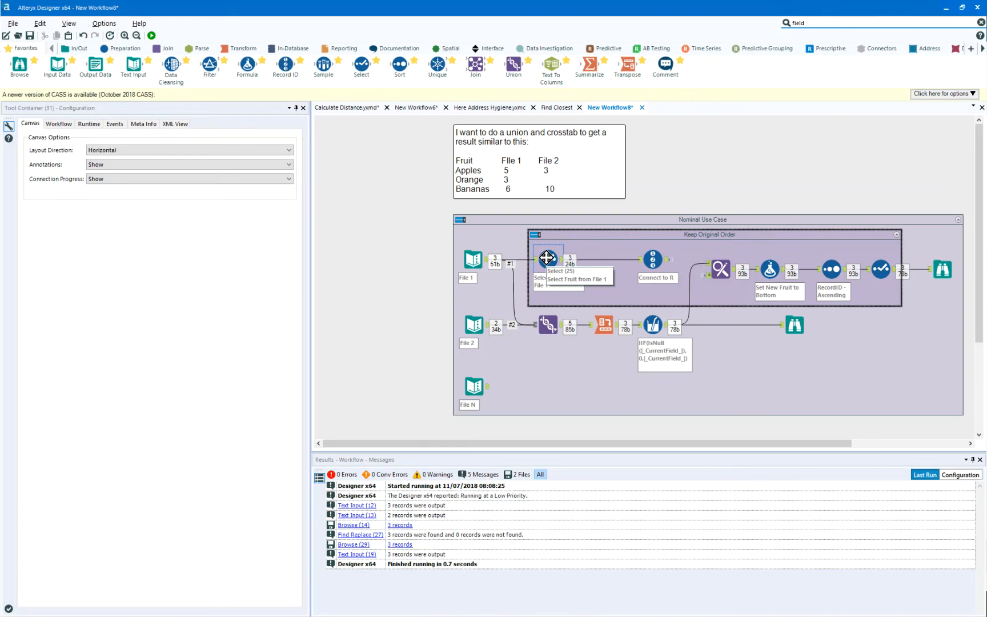
- Inspect the Select tool keeping only File 1's fruits in the container
click(546, 258)
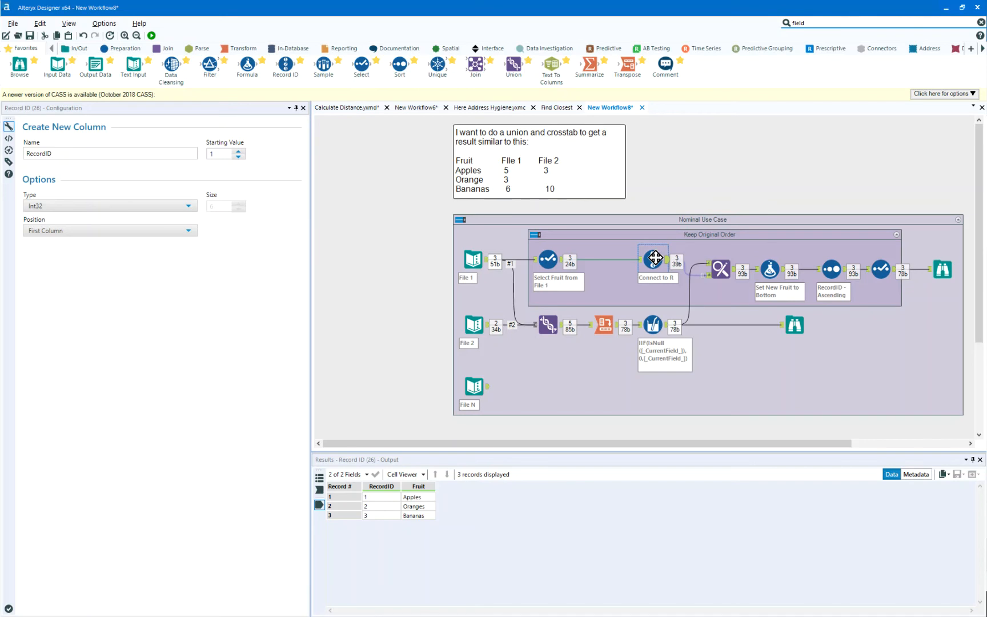
mouse_move(663, 283)
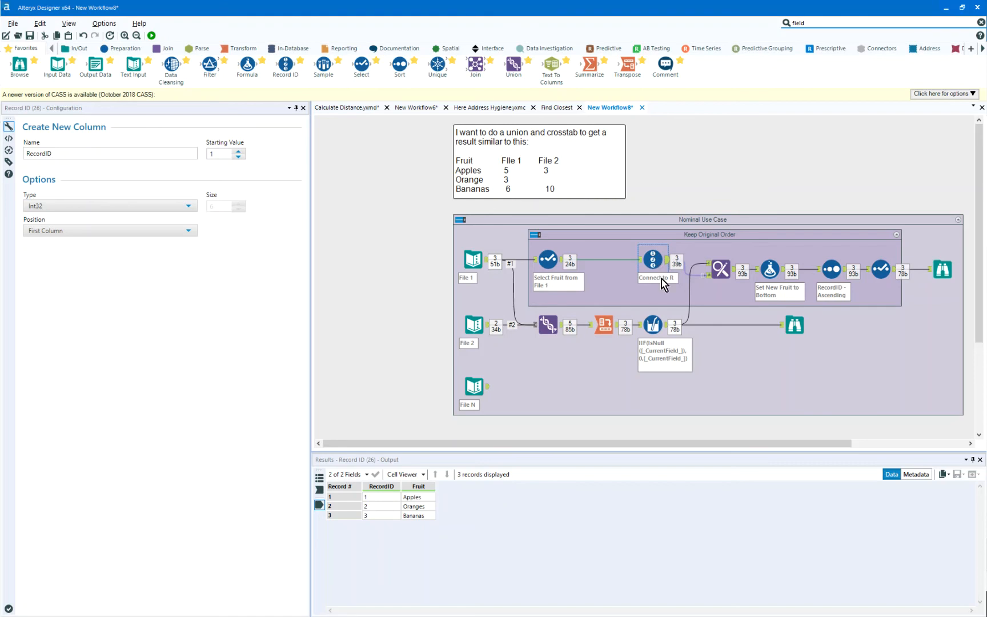
- Run the workflow to see Find Replace append RecordID: Apples 1, Bananas 3, Oranges 2
click(152, 35)
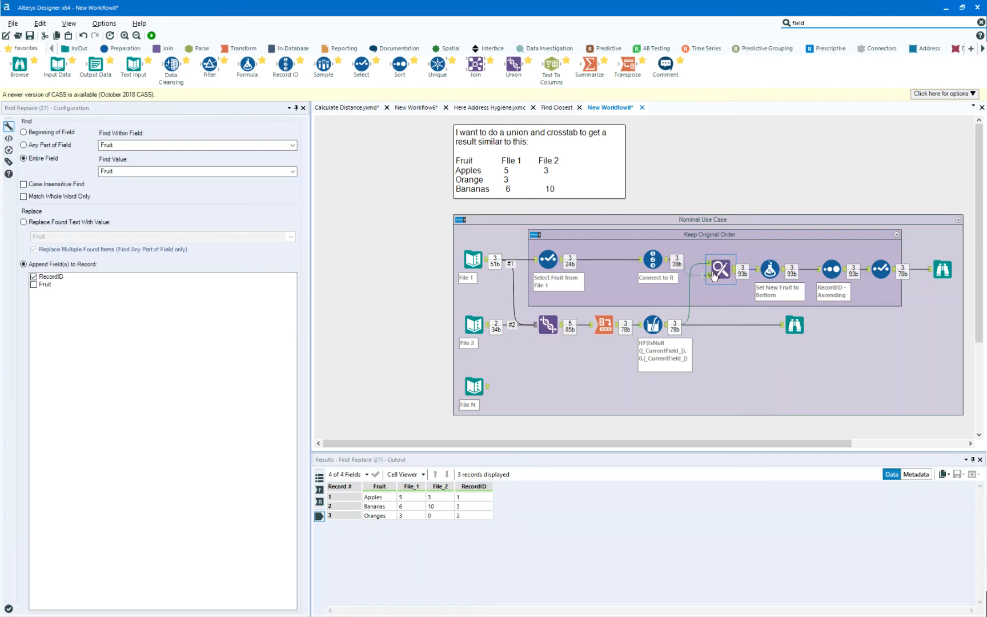
mouse_move(141, 159)
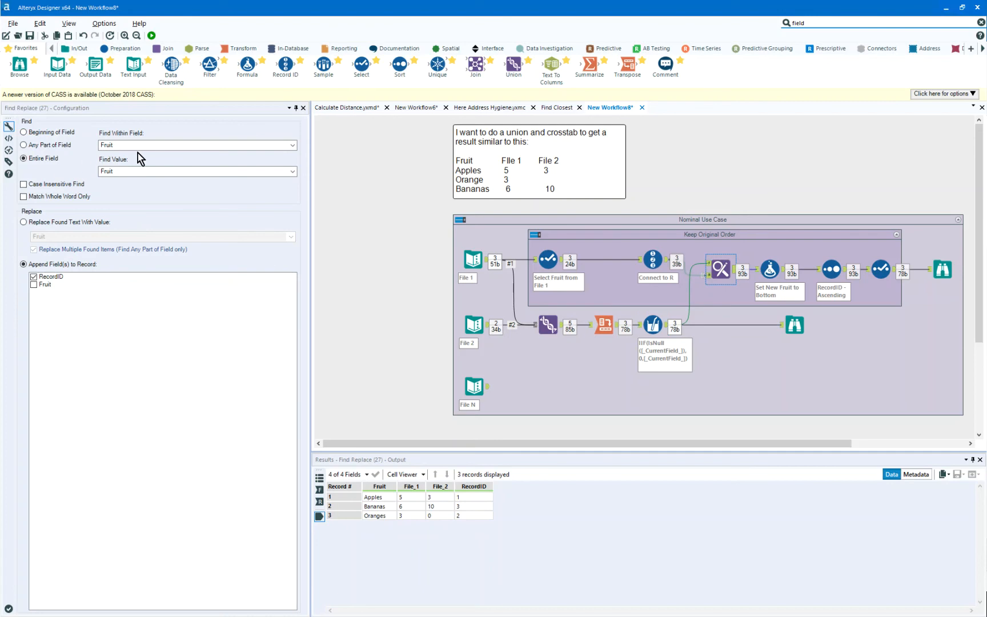
mouse_move(652, 259)
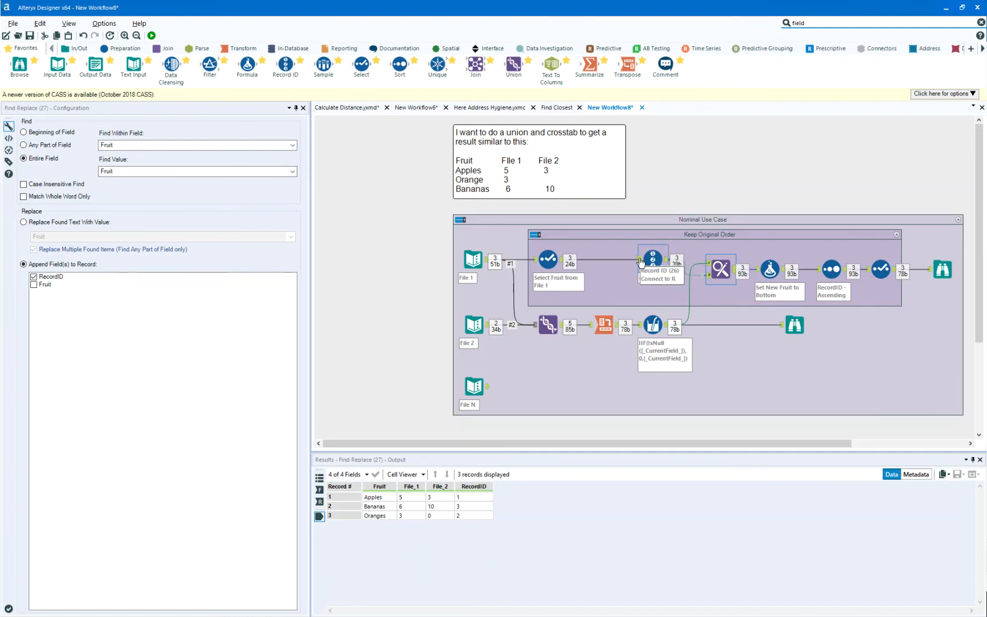
mouse_move(648, 262)
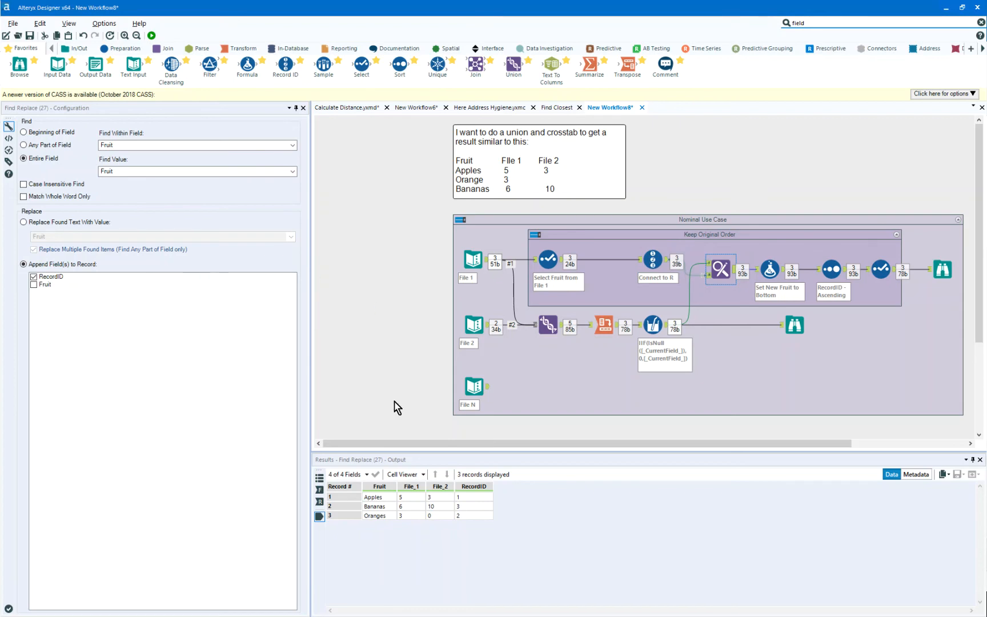
mouse_move(472, 501)
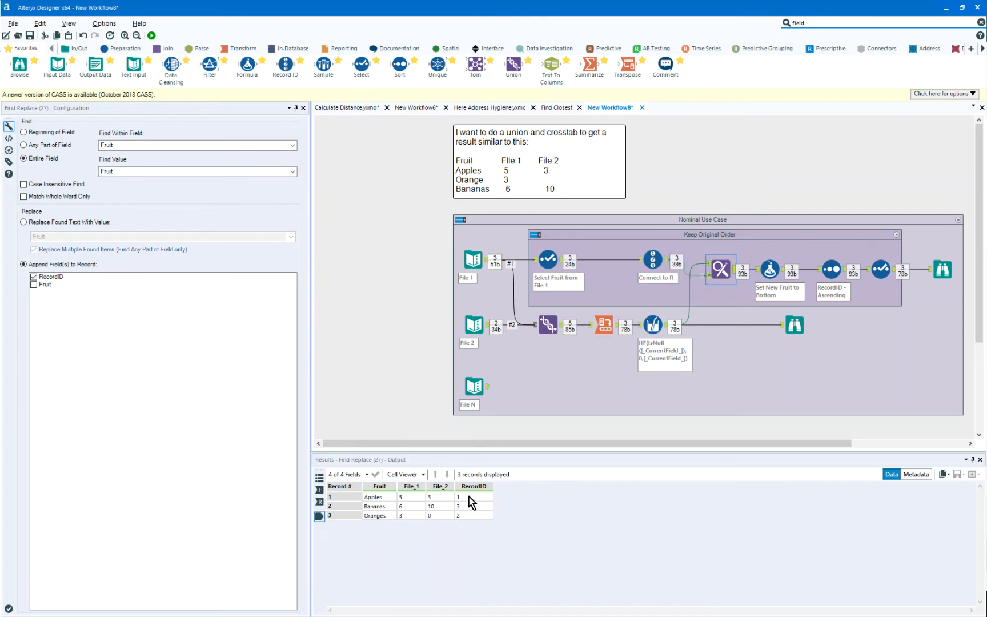
mouse_move(376, 504)
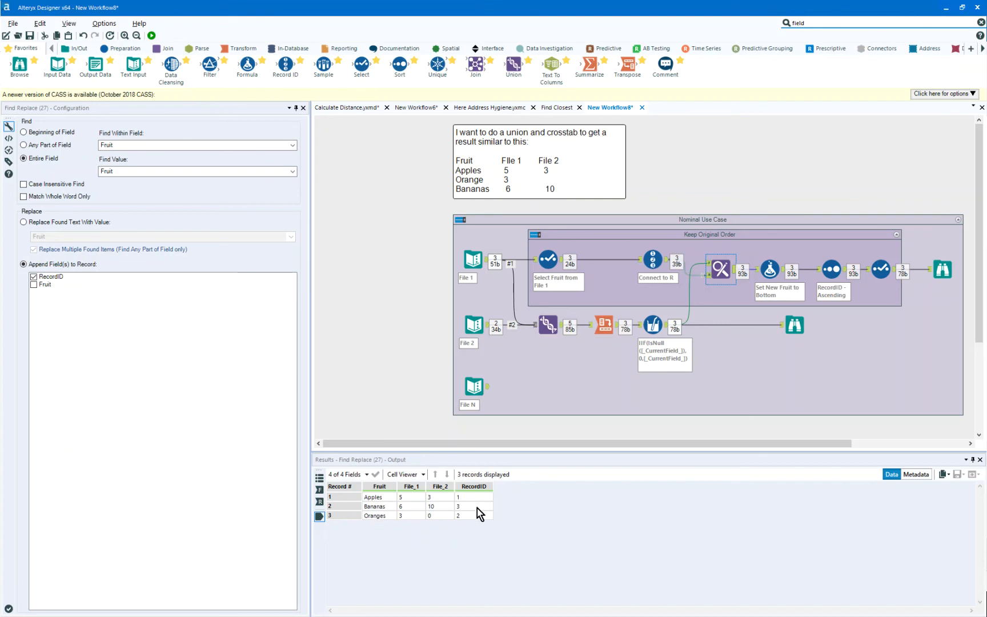
mouse_move(721, 339)
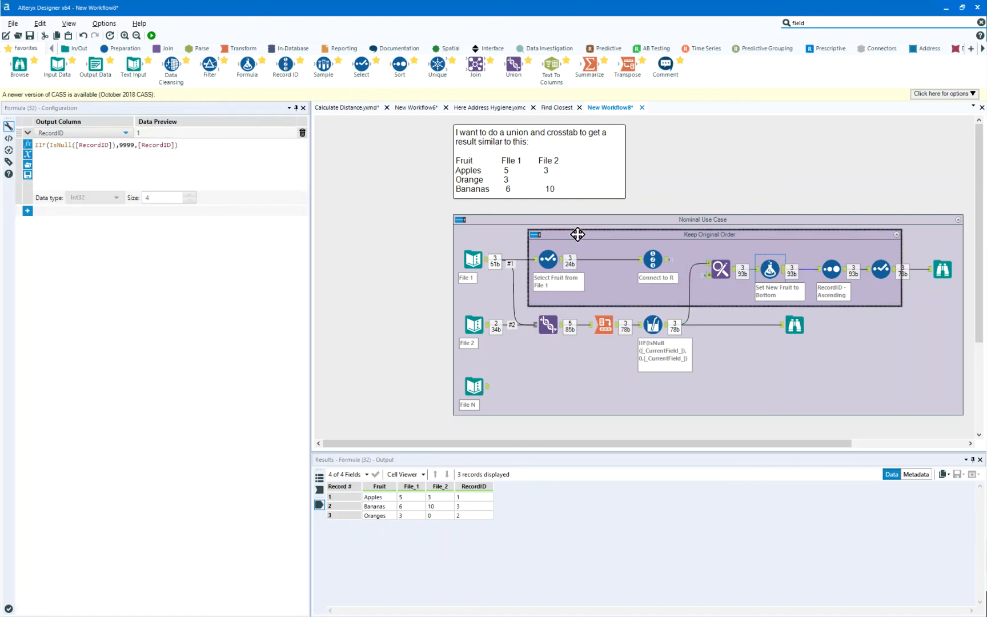
mouse_move(210, 230)
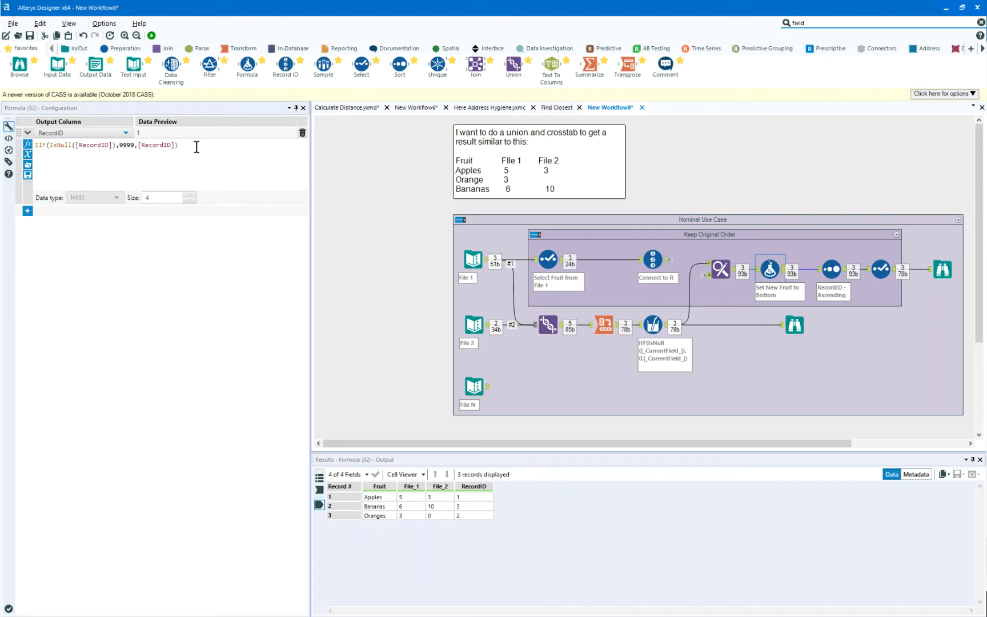
mouse_move(125, 159)
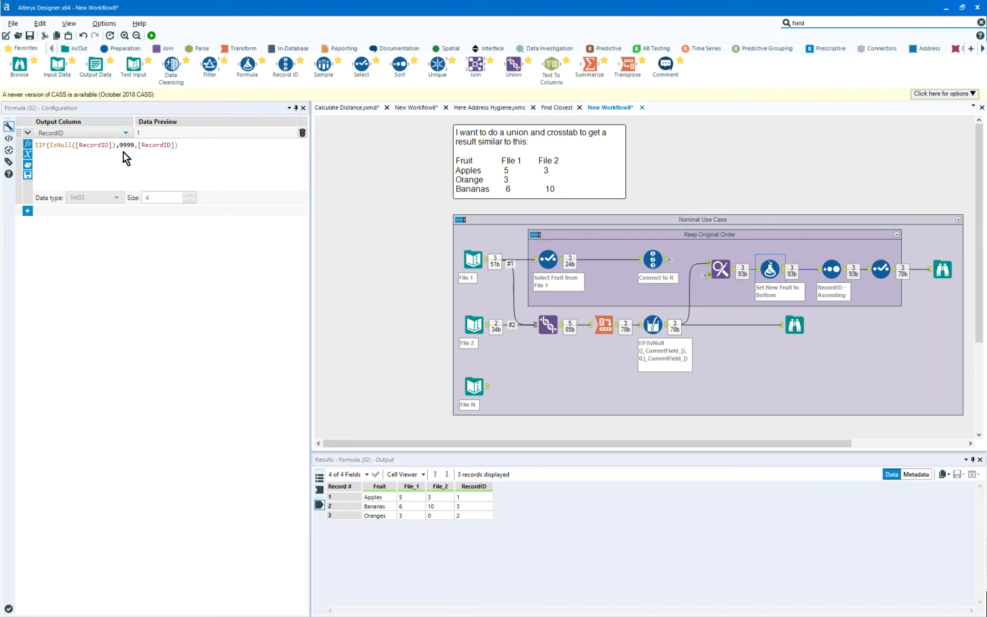
mouse_move(222, 161)
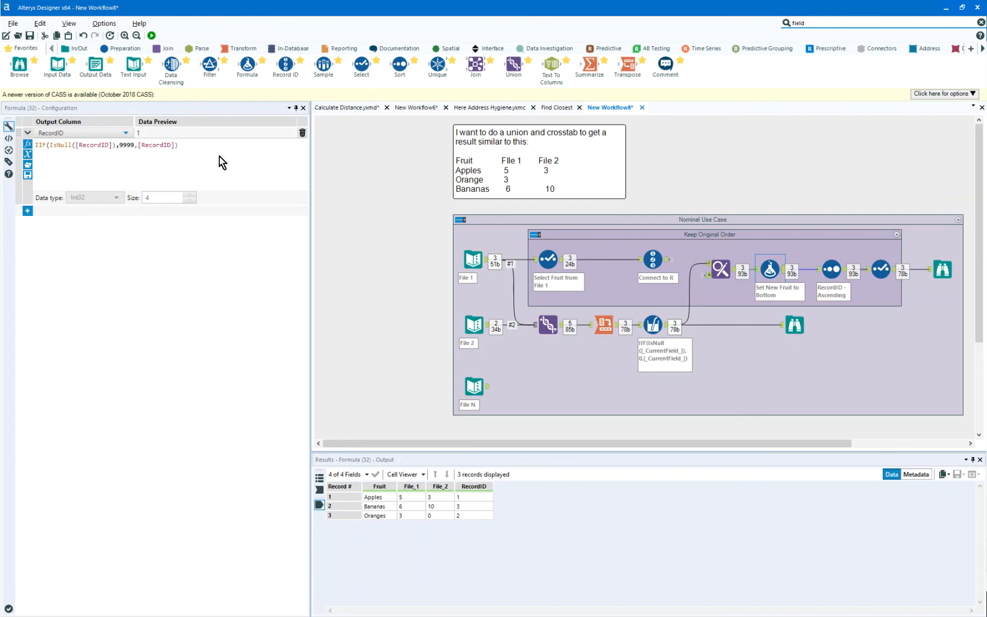
mouse_move(652, 259)
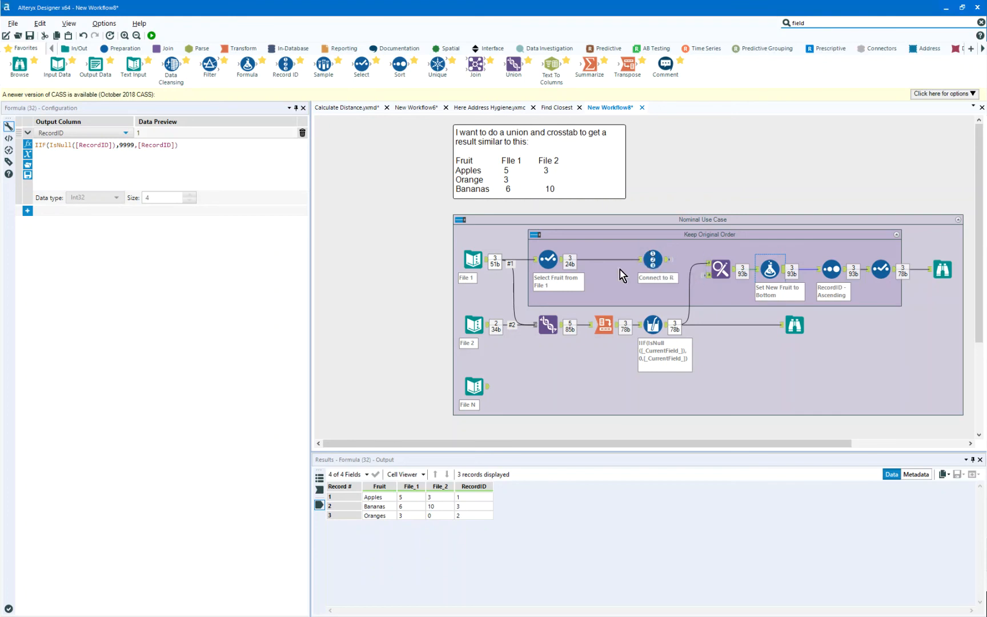
mouse_move(133, 160)
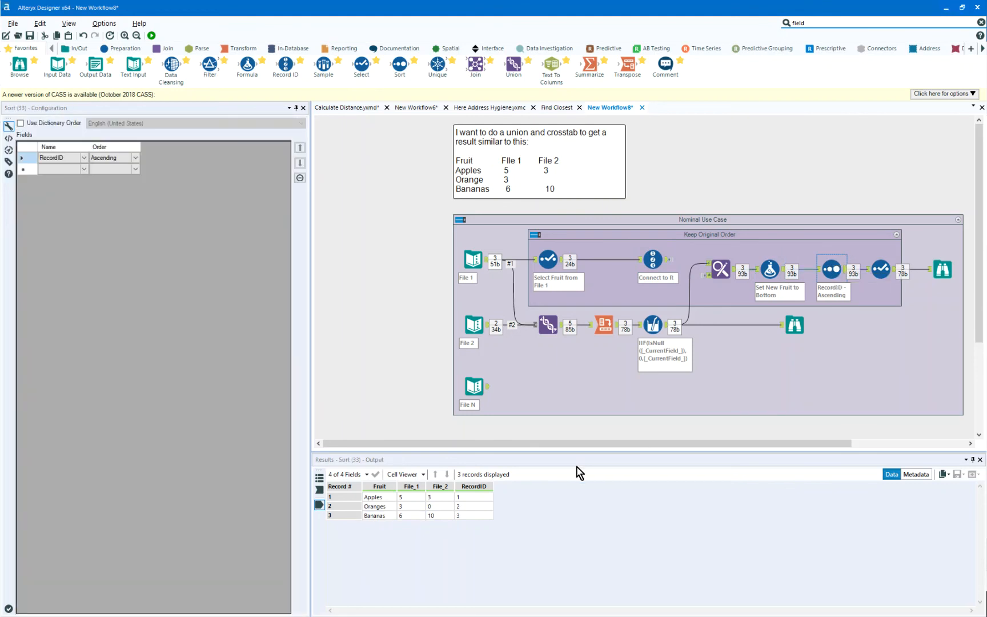
mouse_move(467, 522)
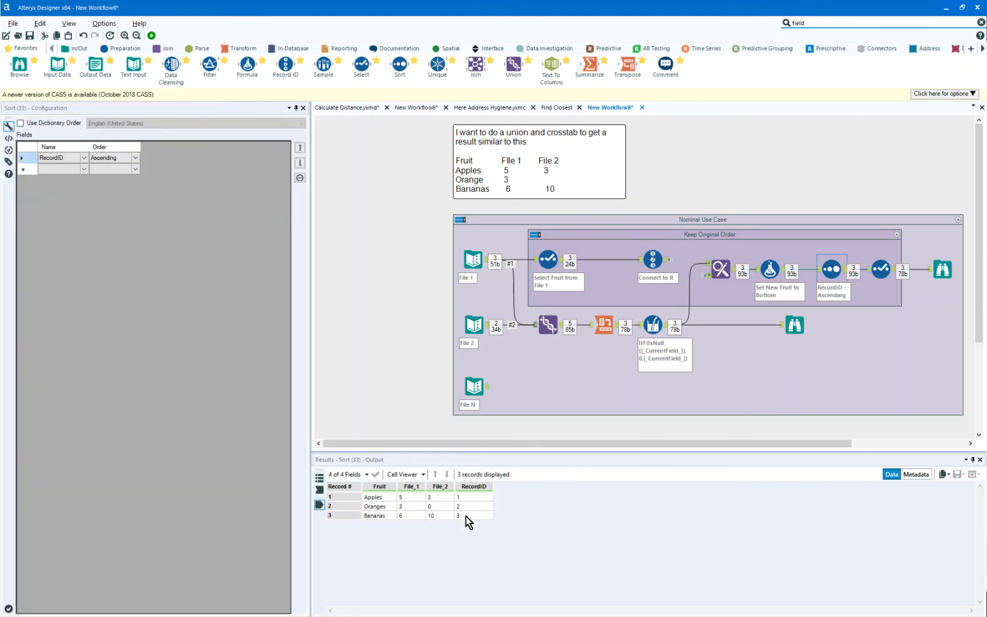
mouse_move(383, 511)
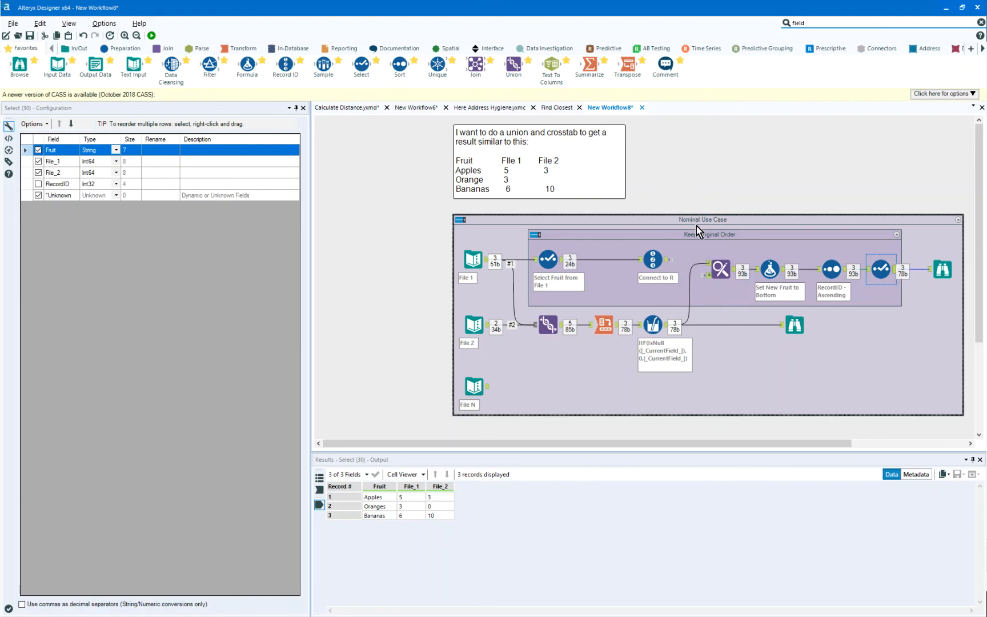
mouse_move(472, 386)
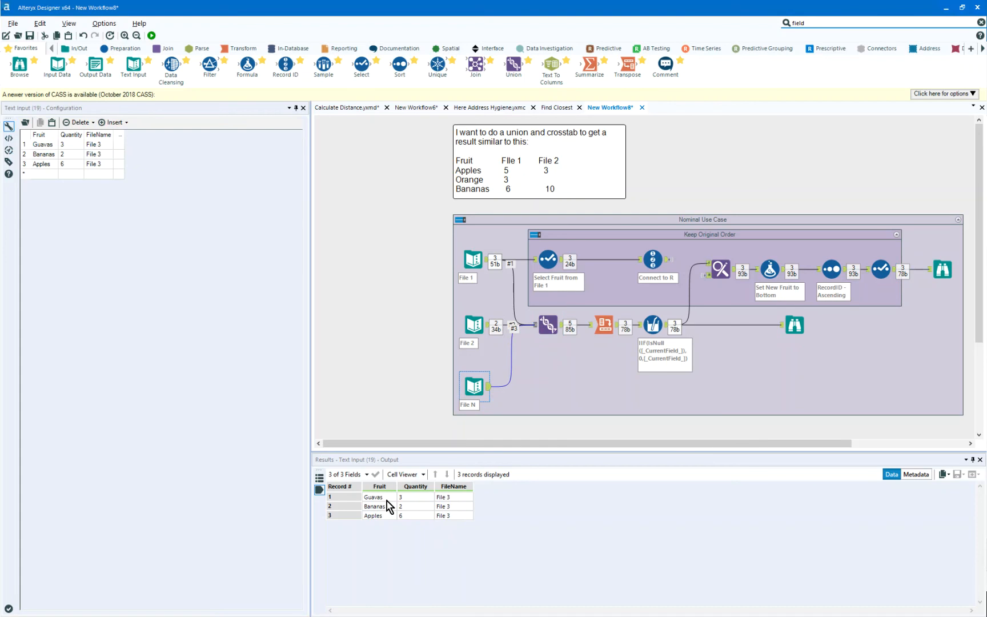
mouse_move(389, 519)
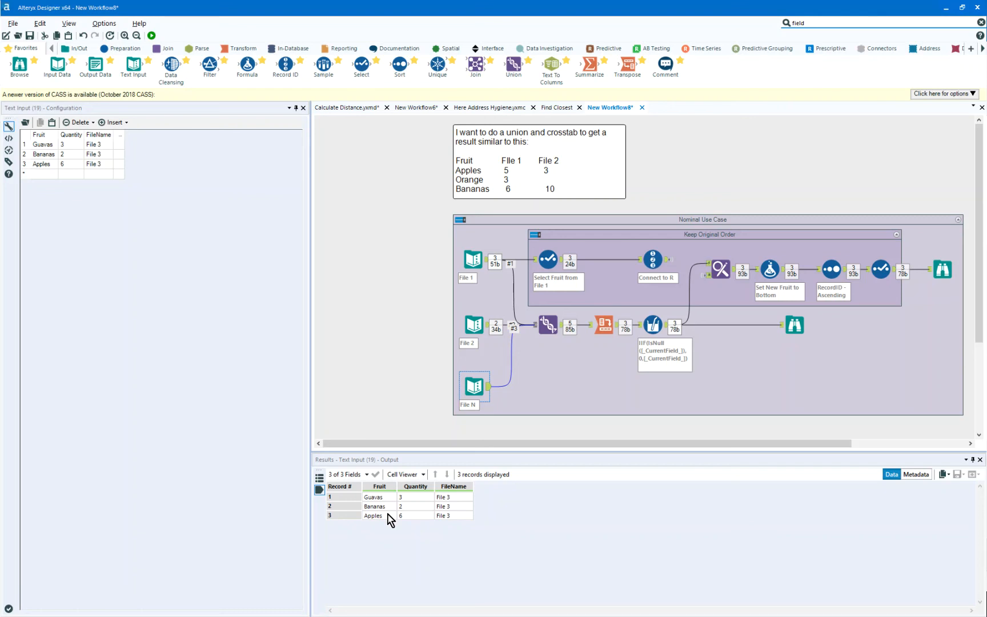
mouse_move(522, 147)
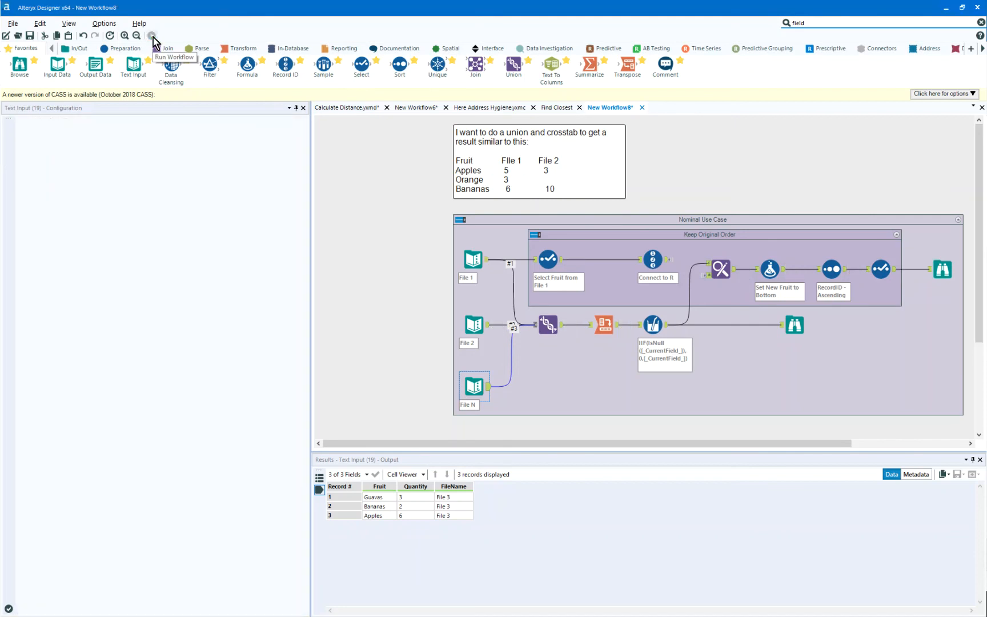
- Rerun with File 3 included, giving Apples, Oranges, Bananas, Guavas with File_3
click(152, 36)
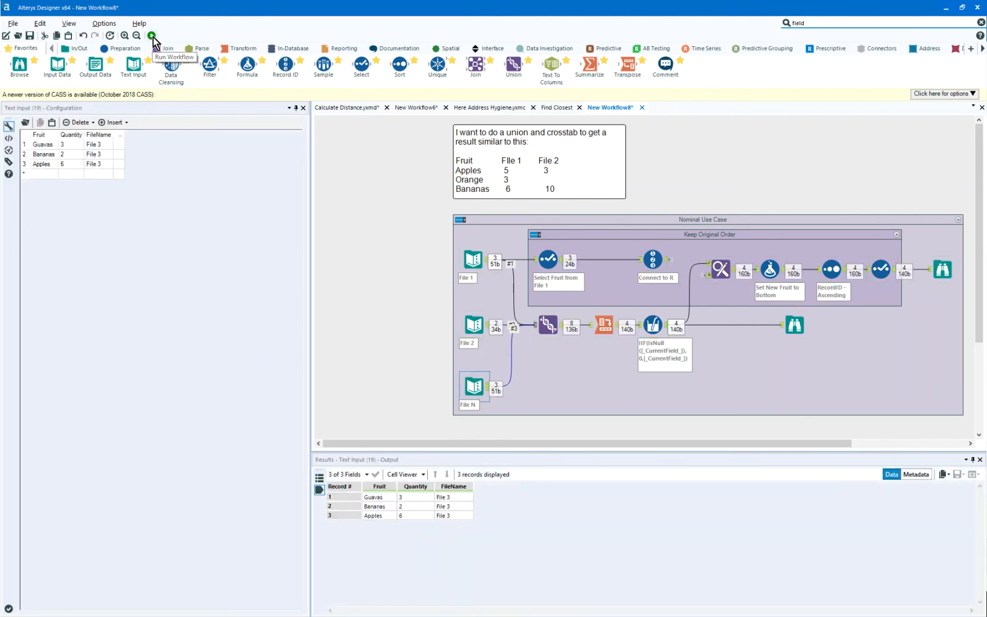
click(151, 35)
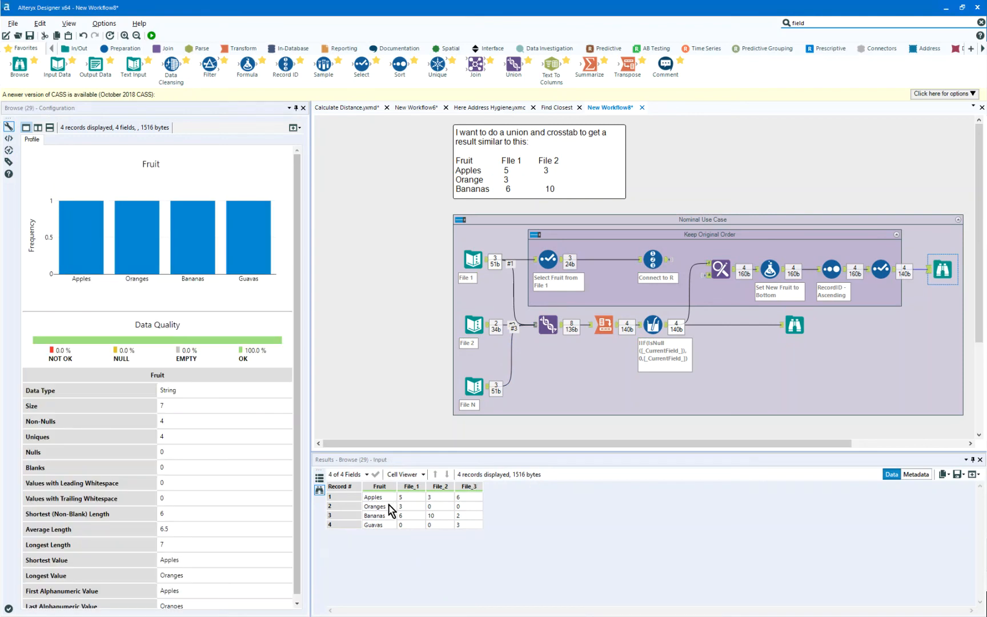
mouse_move(391, 533)
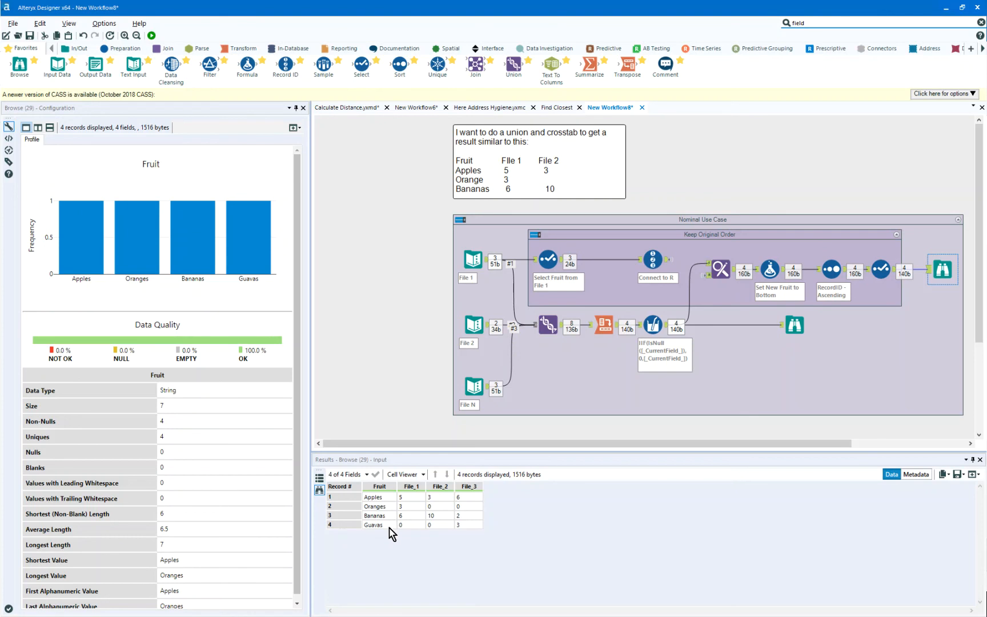
mouse_move(383, 529)
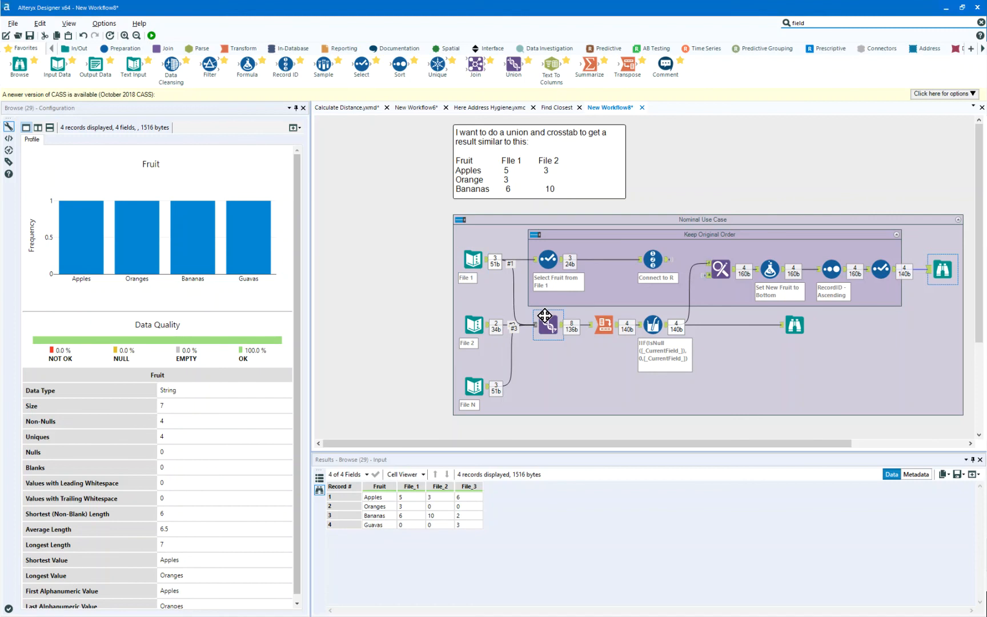
mouse_move(545, 316)
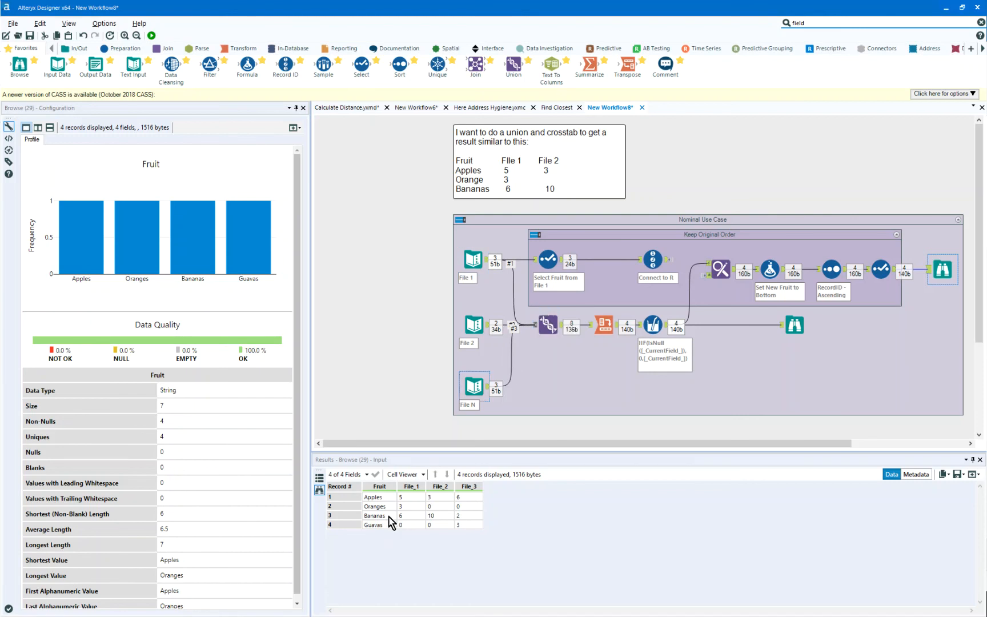
mouse_move(474, 385)
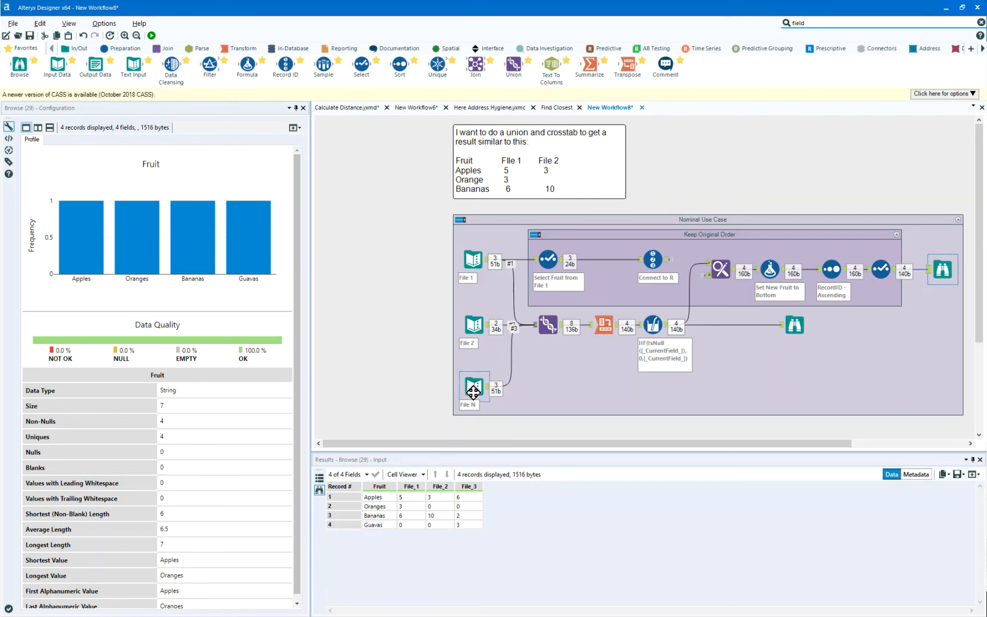
mouse_move(472, 392)
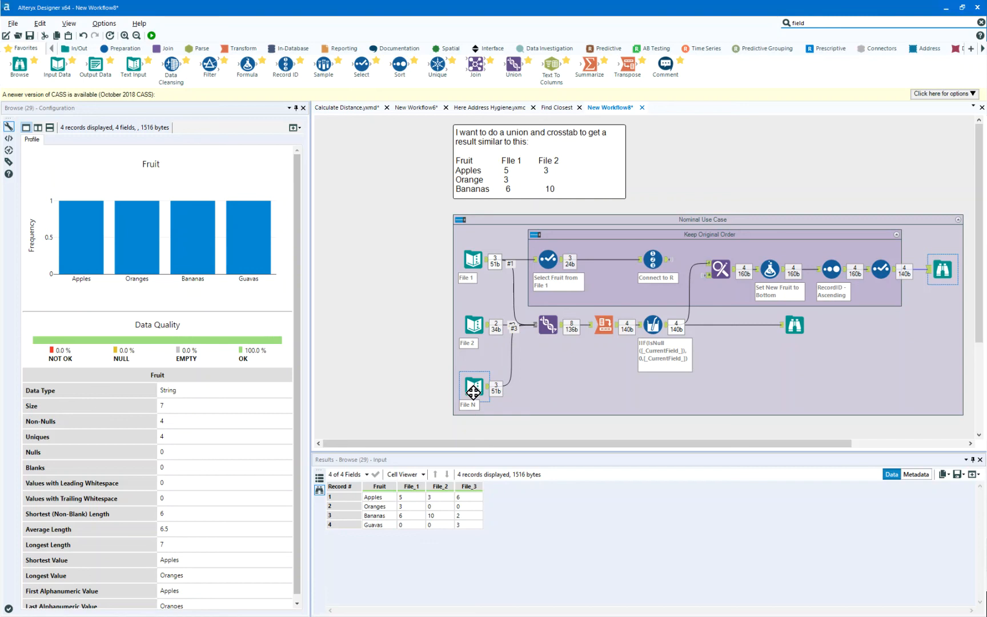
mouse_move(489, 370)
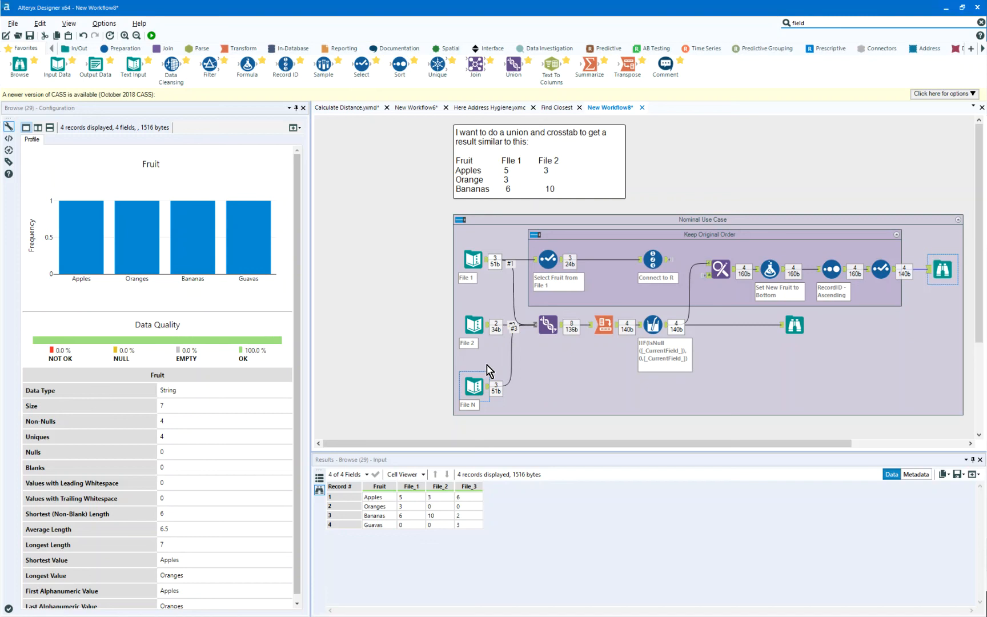
mouse_move(472, 385)
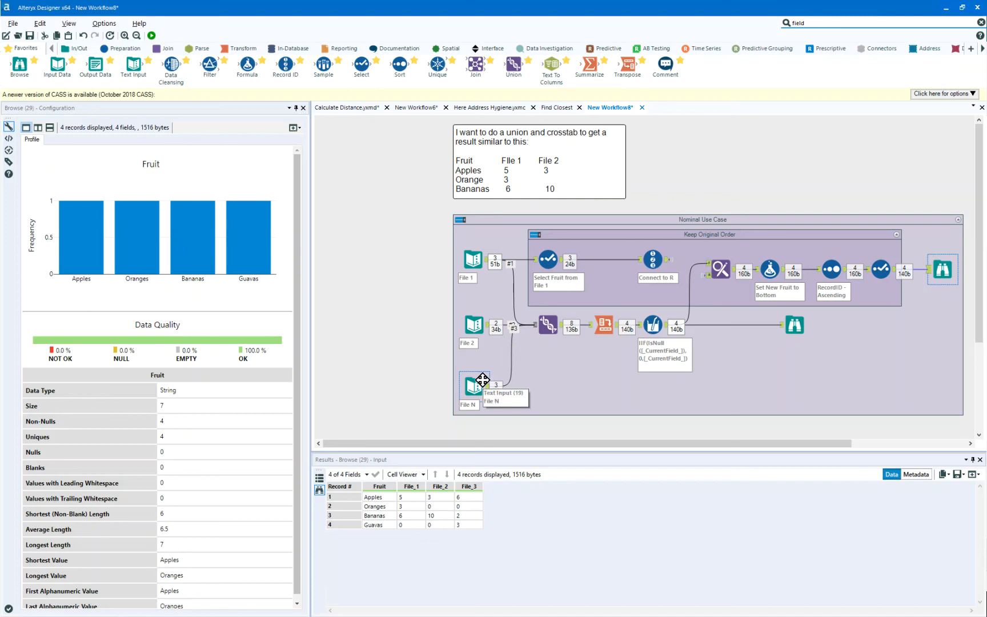
mouse_move(482, 378)
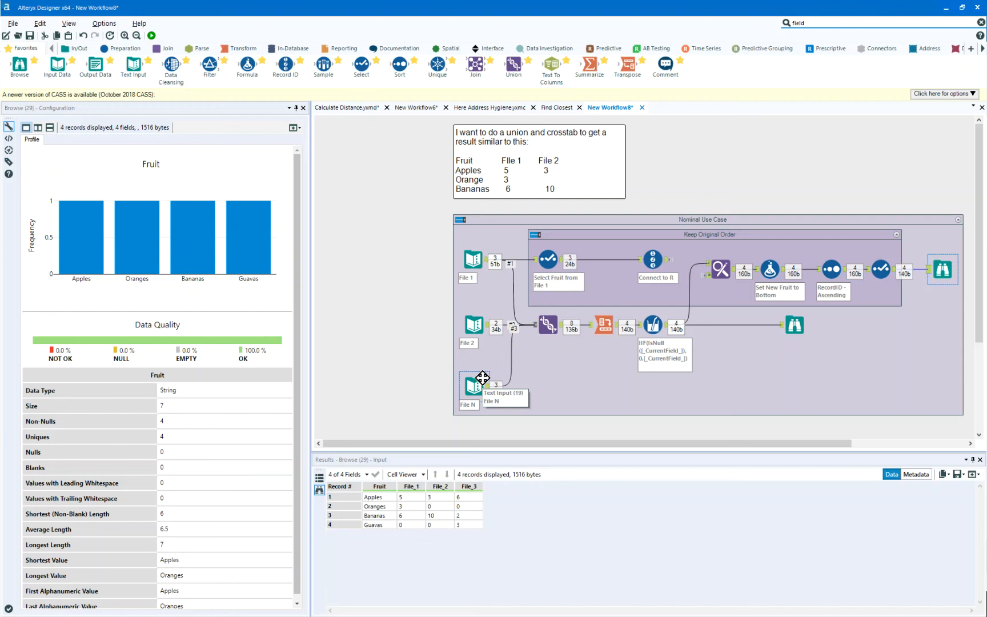